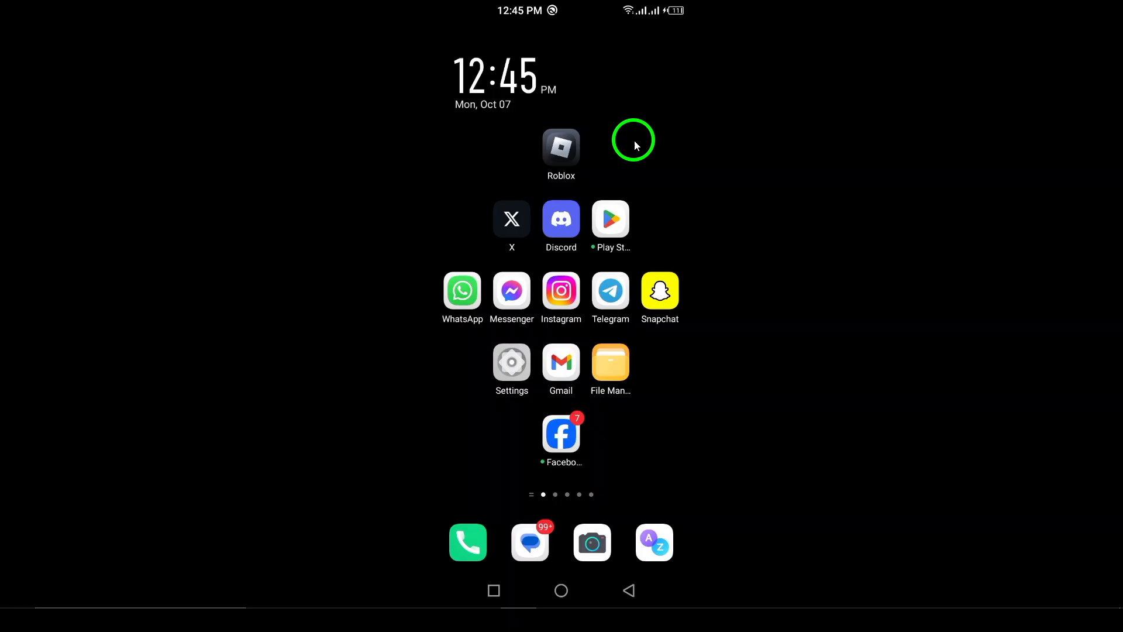
mouse_move(610, 184)
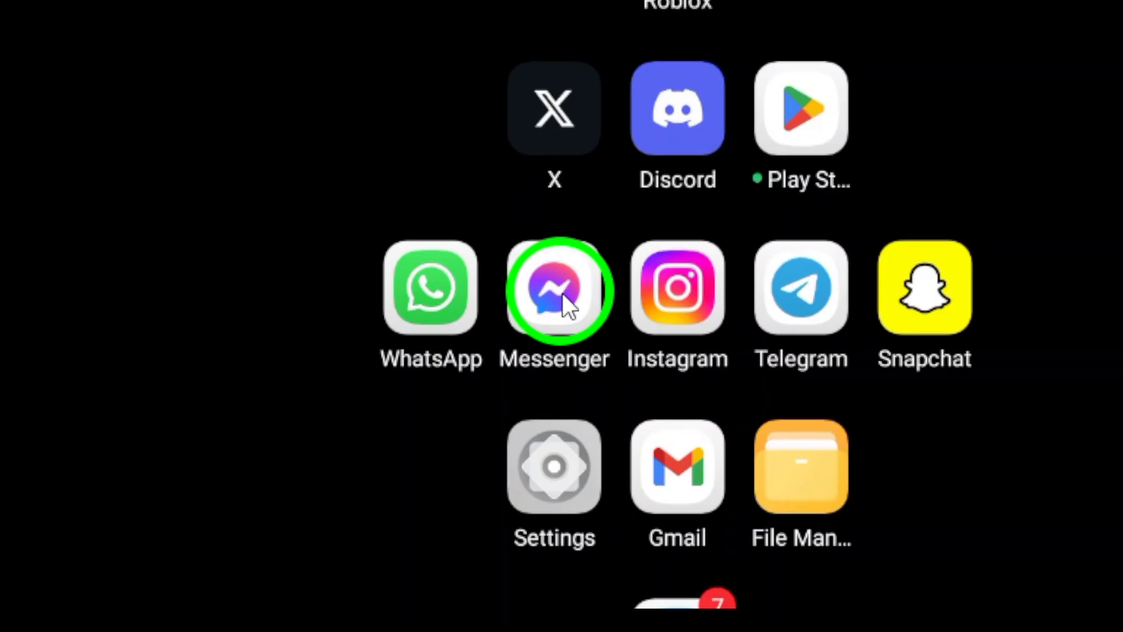
Step: Launch Messenger and reach the one-to-one chat showing the Hello and good-morning greetings
left_click(554, 288)
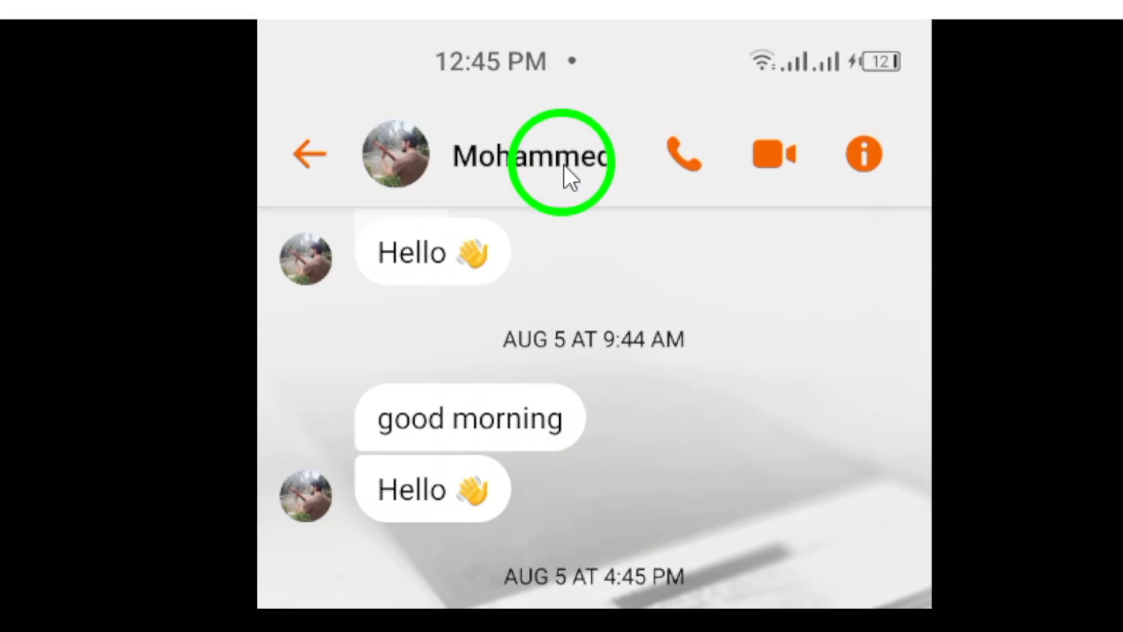
left_click(530, 154)
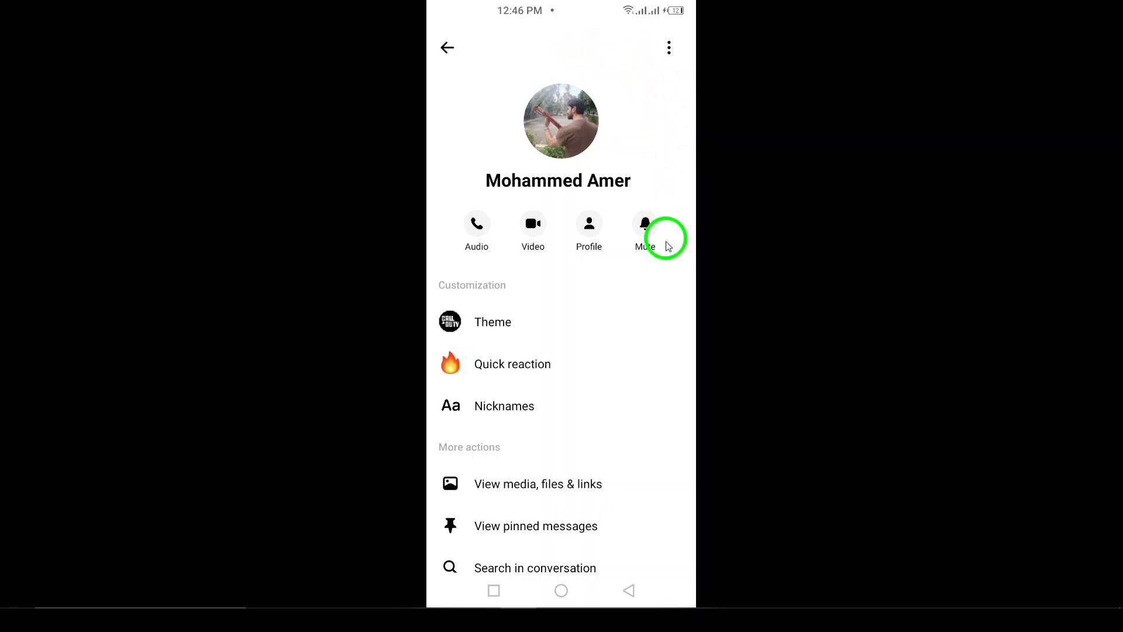
Step: Bring up the Share contact sheet listing conversations and groups with SEND buttons
scroll("down", 3)
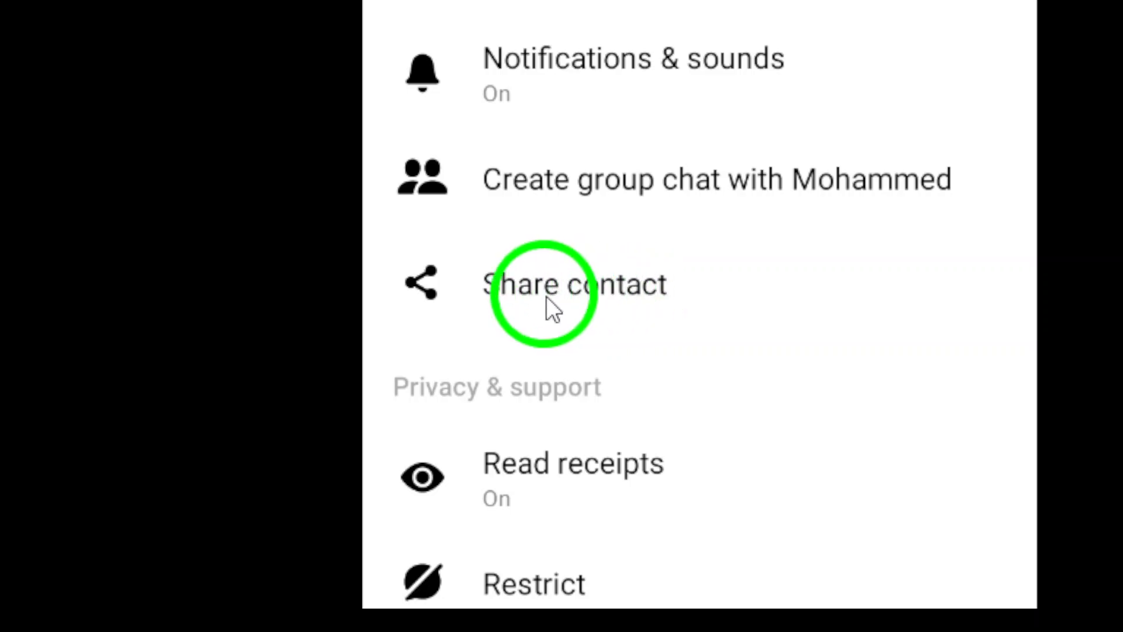
left_click(576, 284)
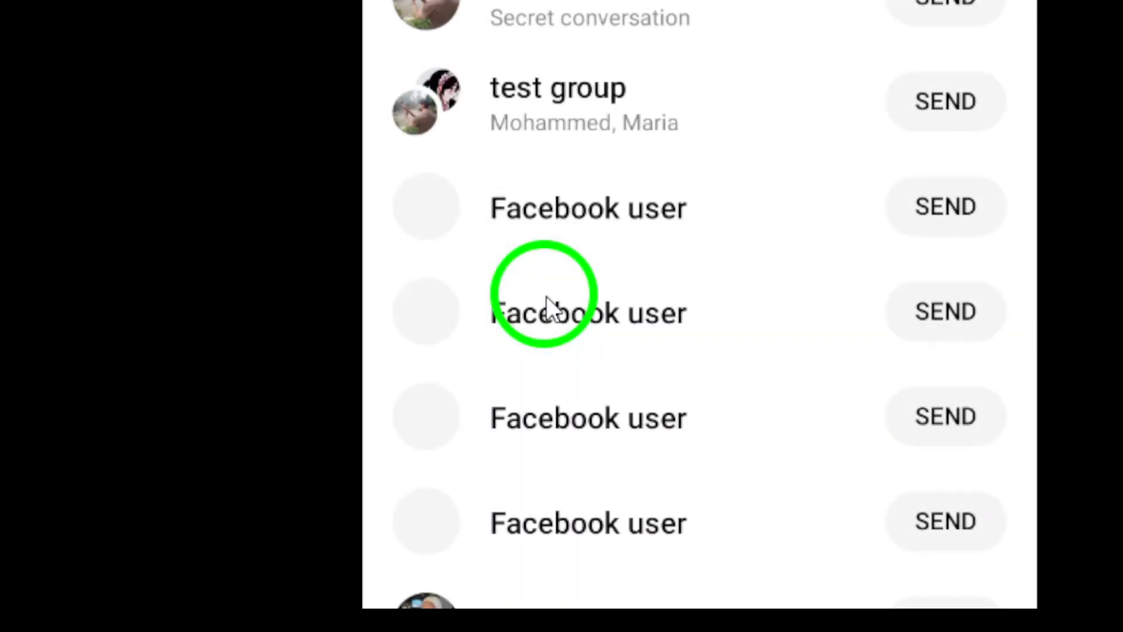